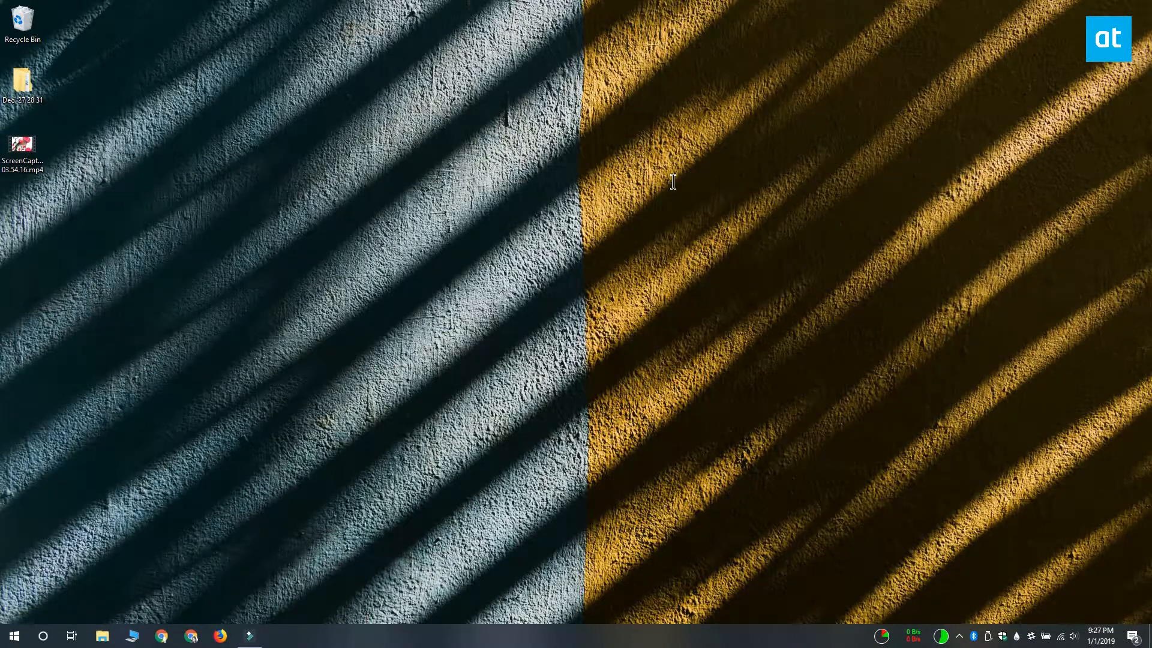
mouse_move(769, 197)
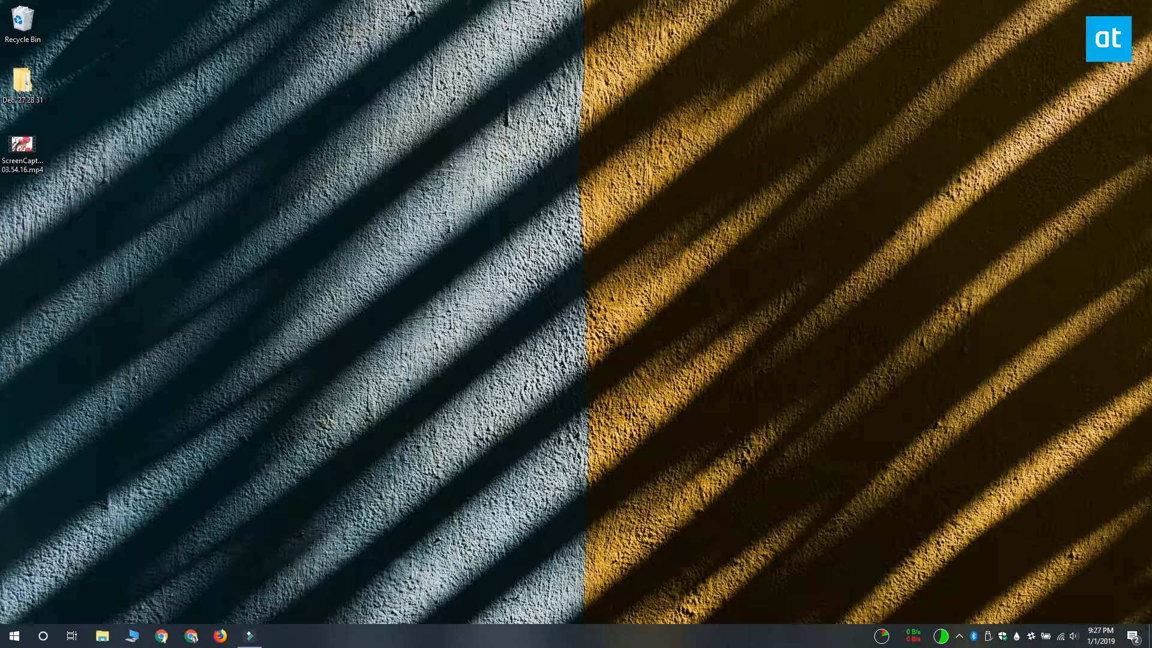
mouse_move(529, 293)
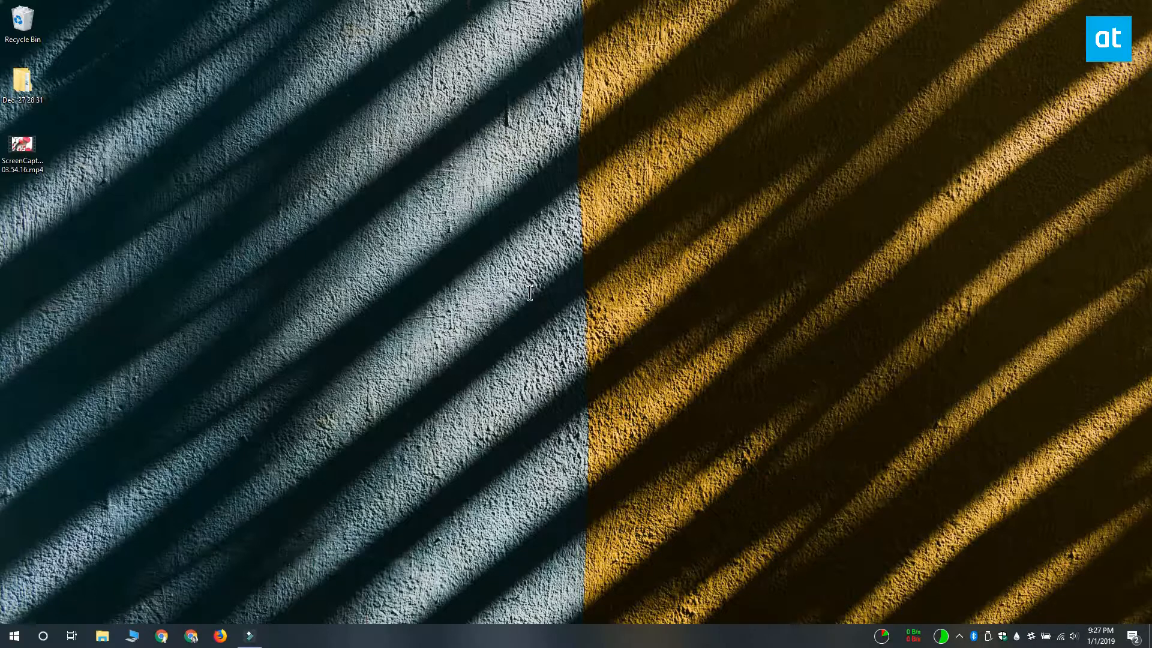
mouse_move(7, 638)
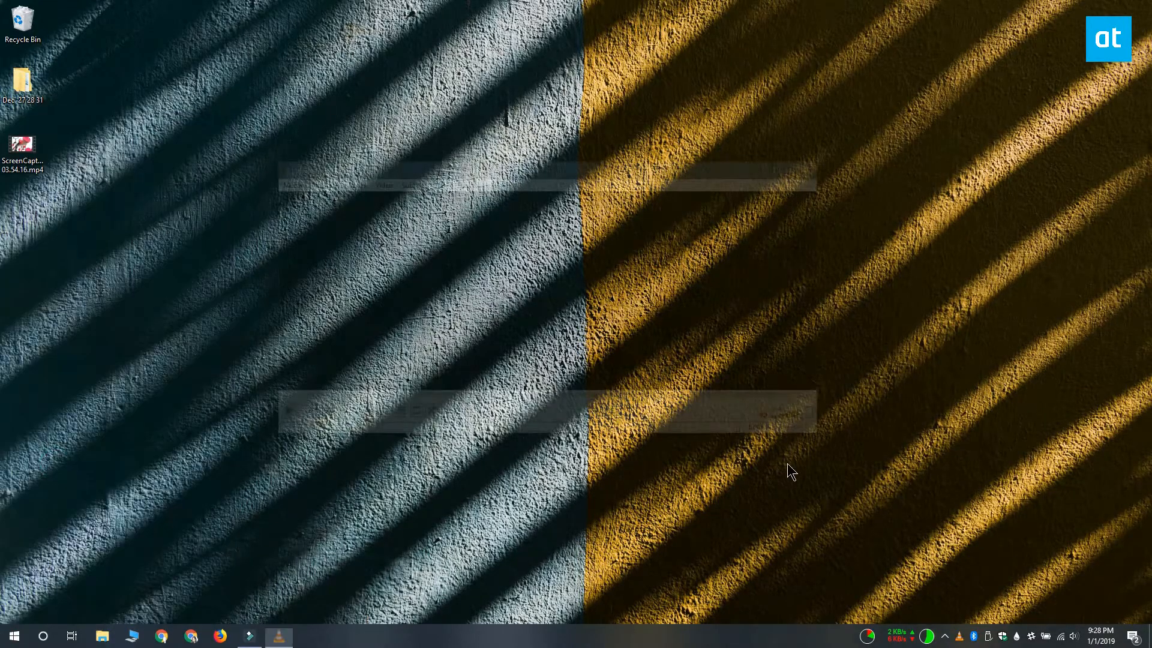
- Open the screen capture video, jump playback to 00:05:00, then close VLC
double_click(23, 147)
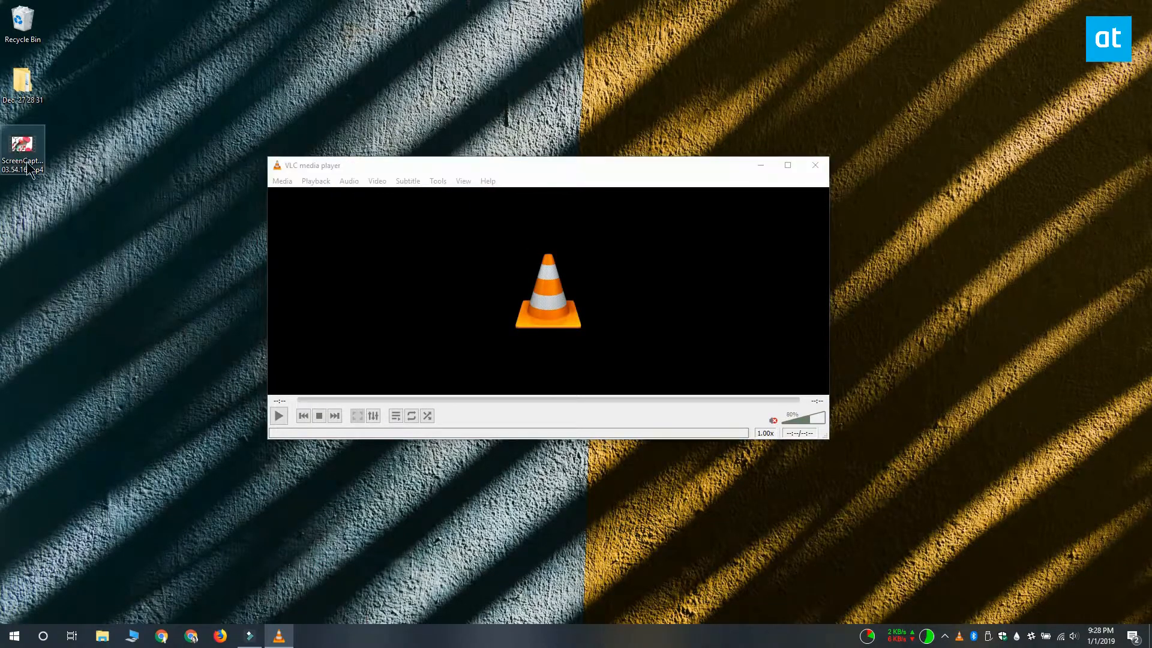
double_click(23, 147)
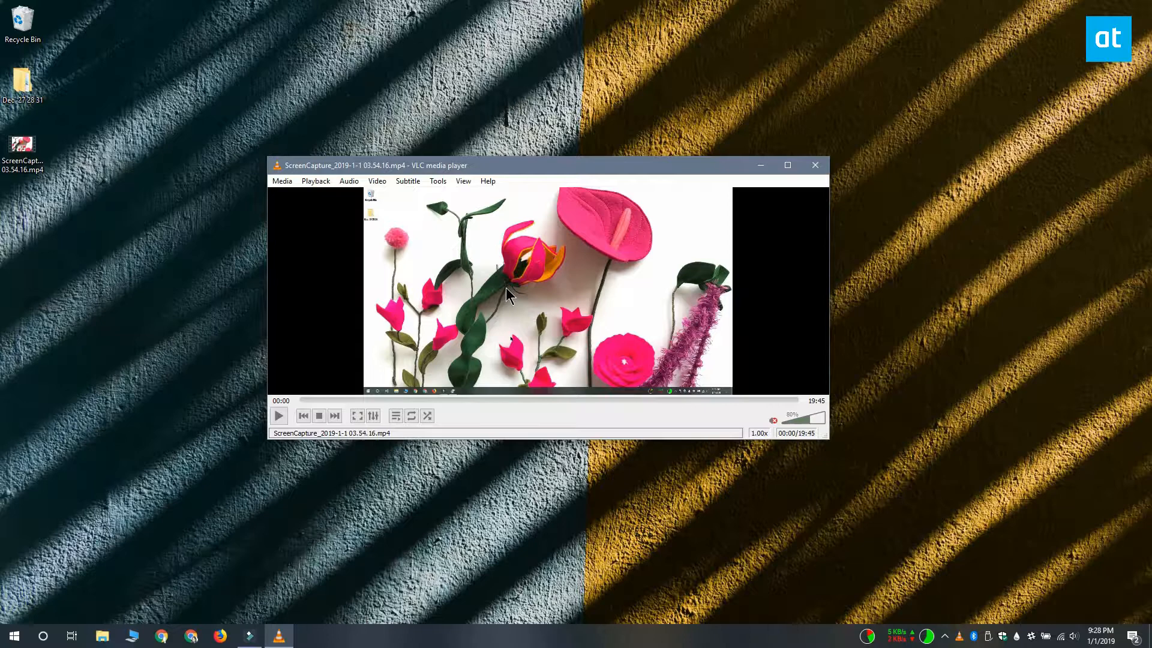
mouse_move(314, 180)
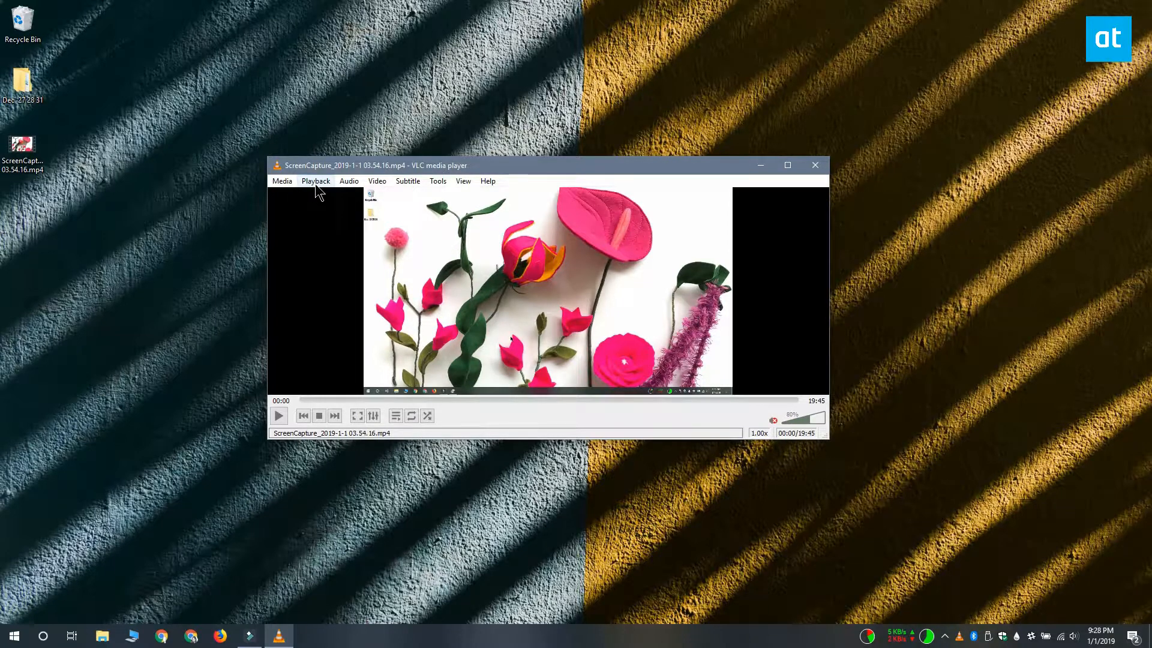
left_click(315, 181)
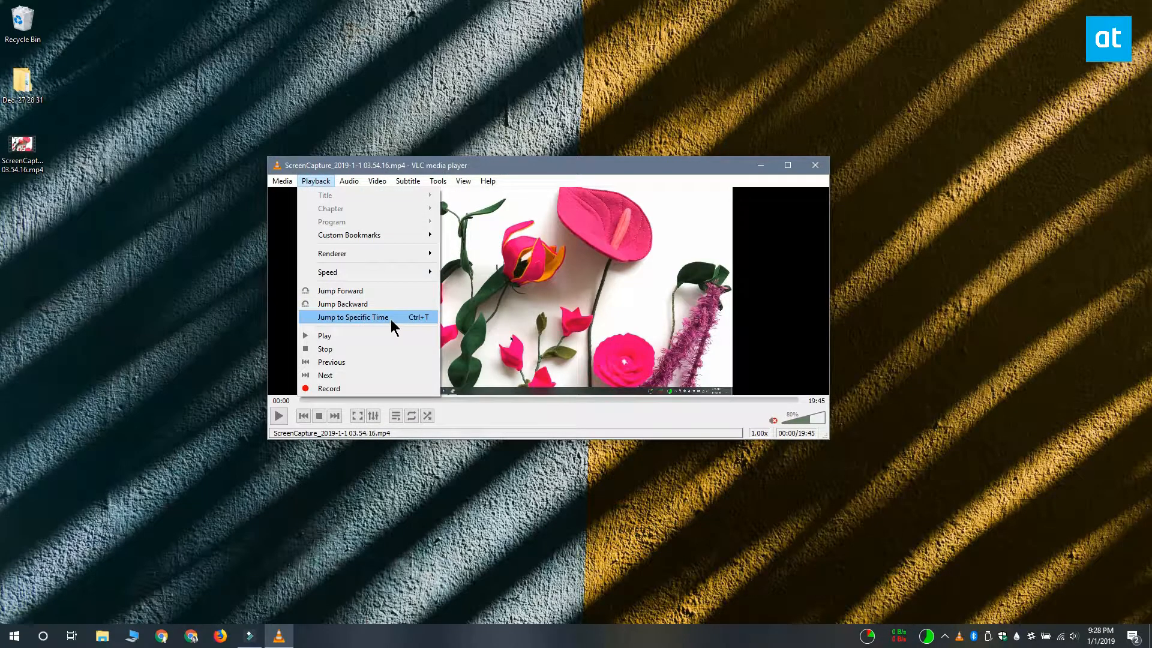
left_click(352, 316)
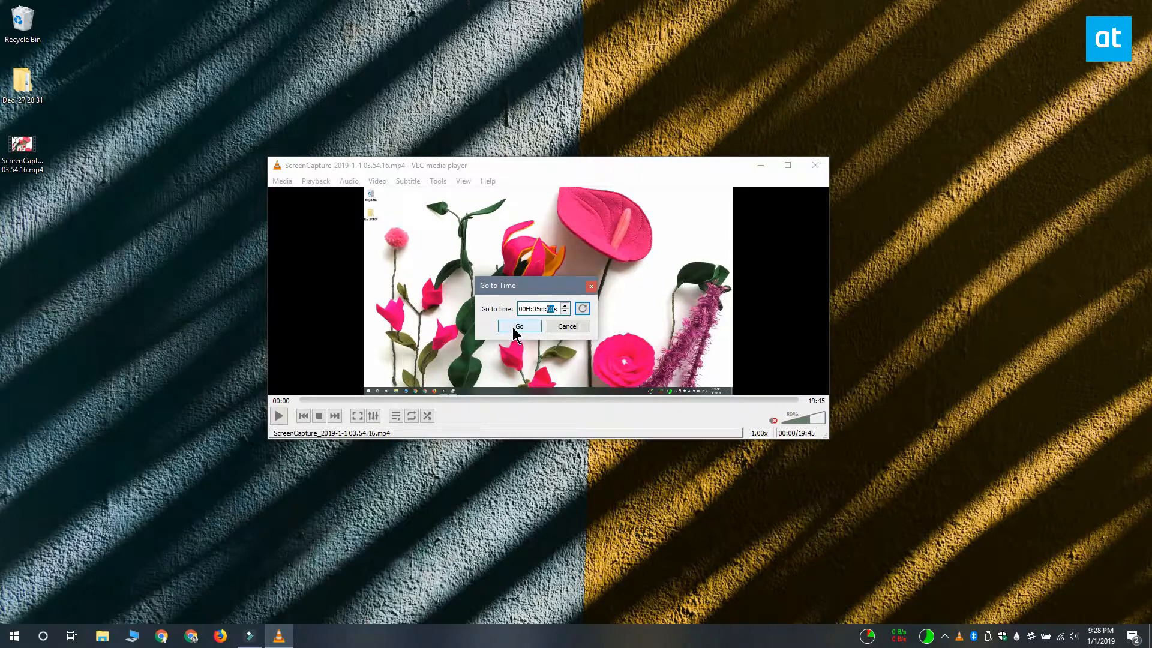
left_click(518, 326)
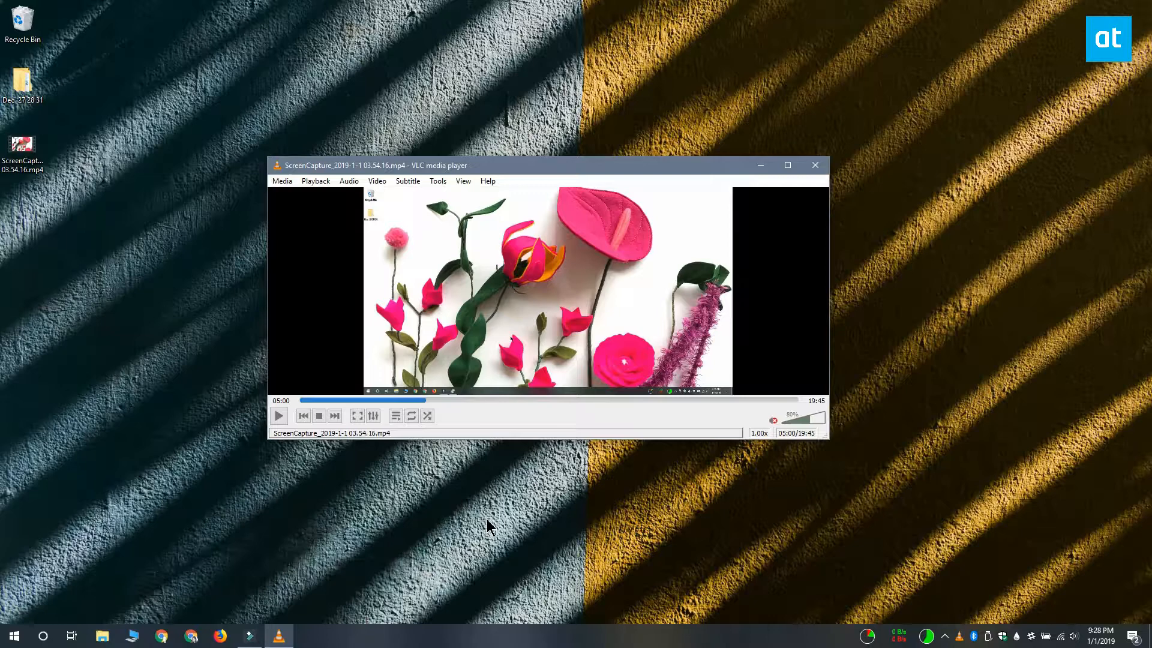
left_click(813, 164)
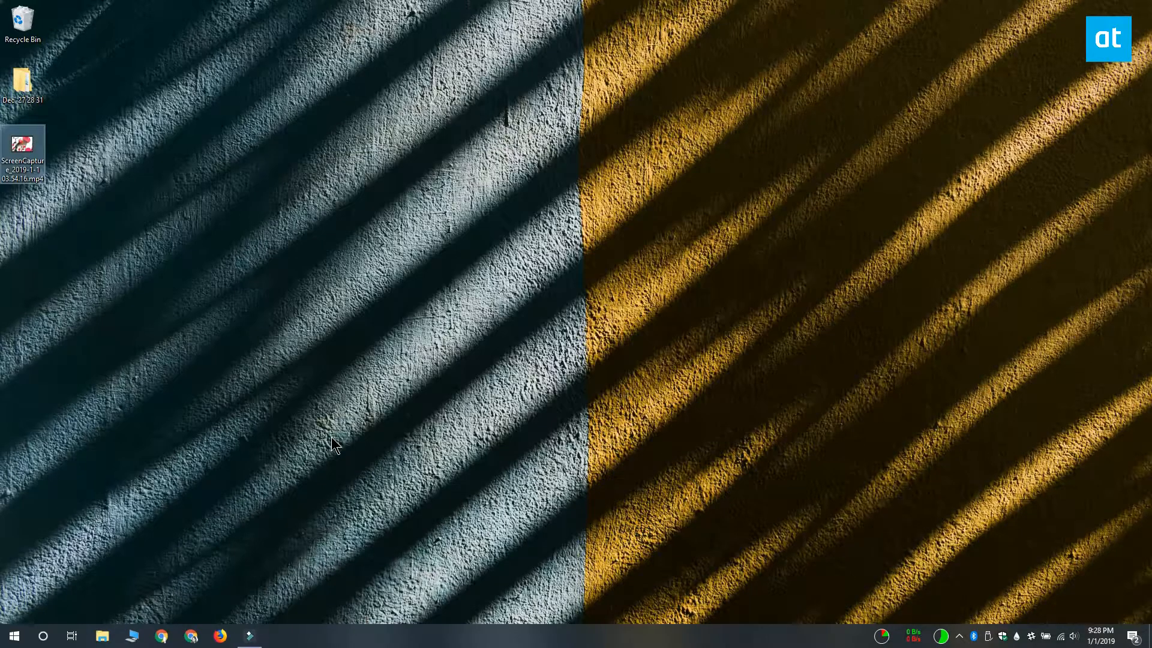
mouse_move(272, 472)
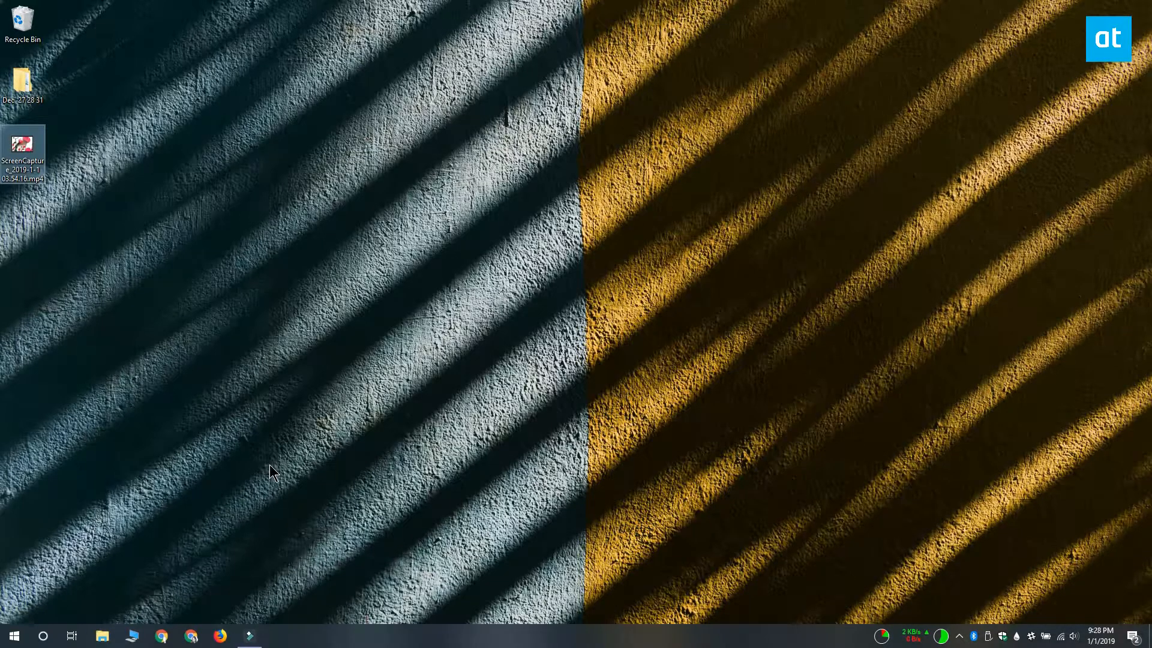
mouse_move(53, 554)
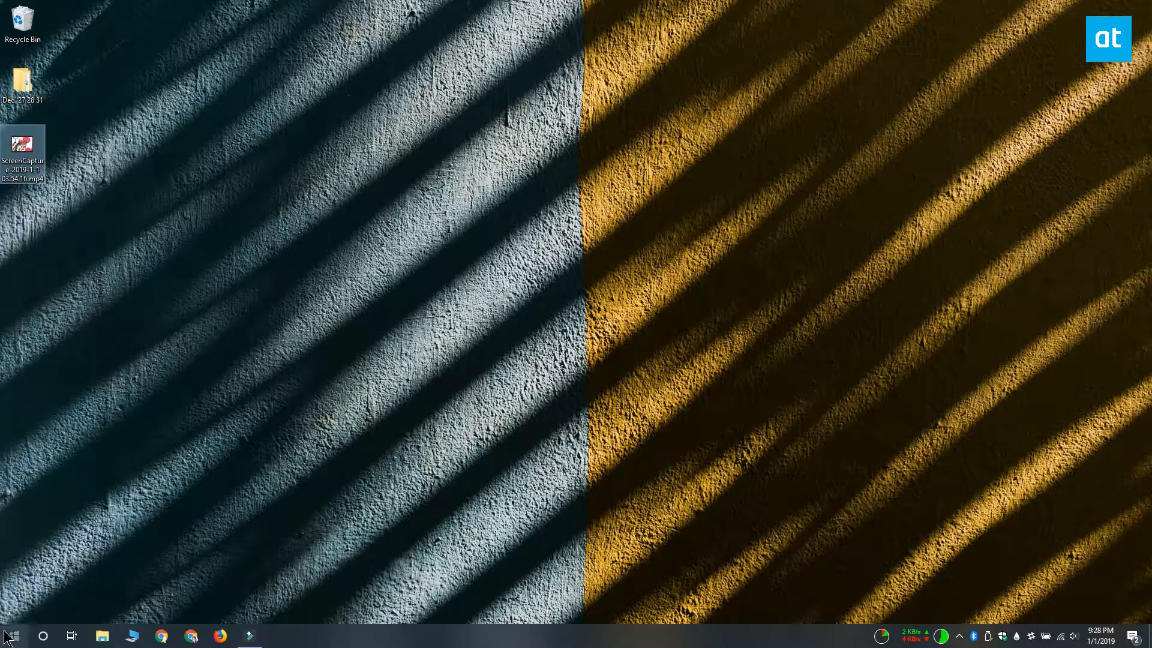
- Open the VLC media player shortcut's file location from the Start menu's VideoLAN folder
left_click(10, 635)
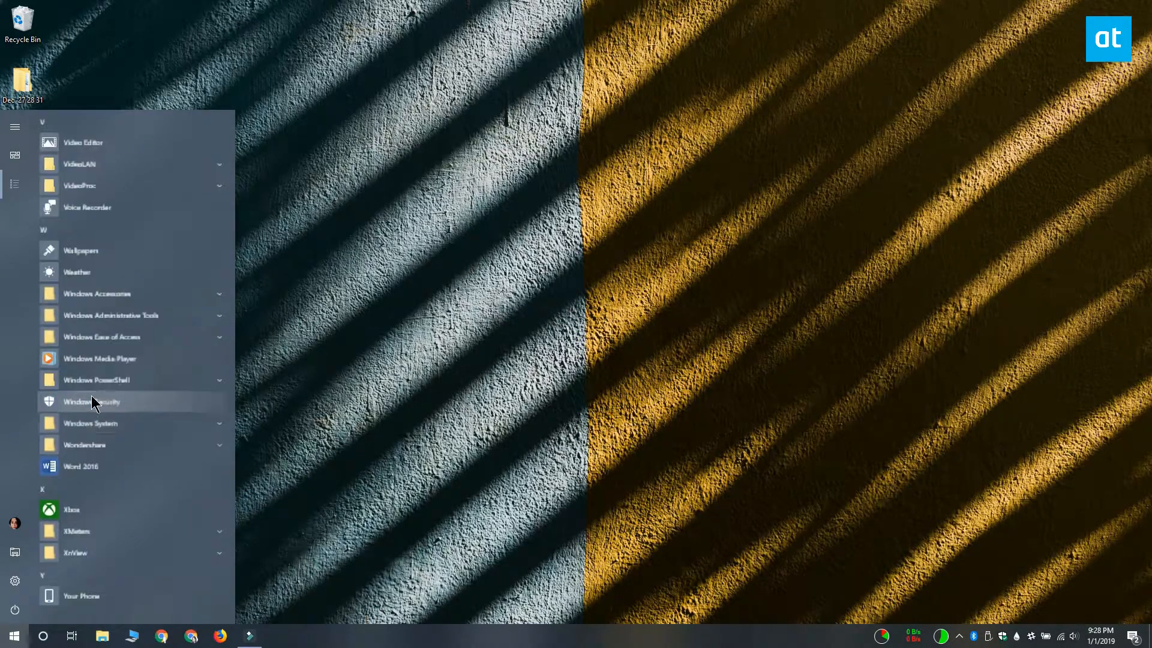
mouse_move(115, 260)
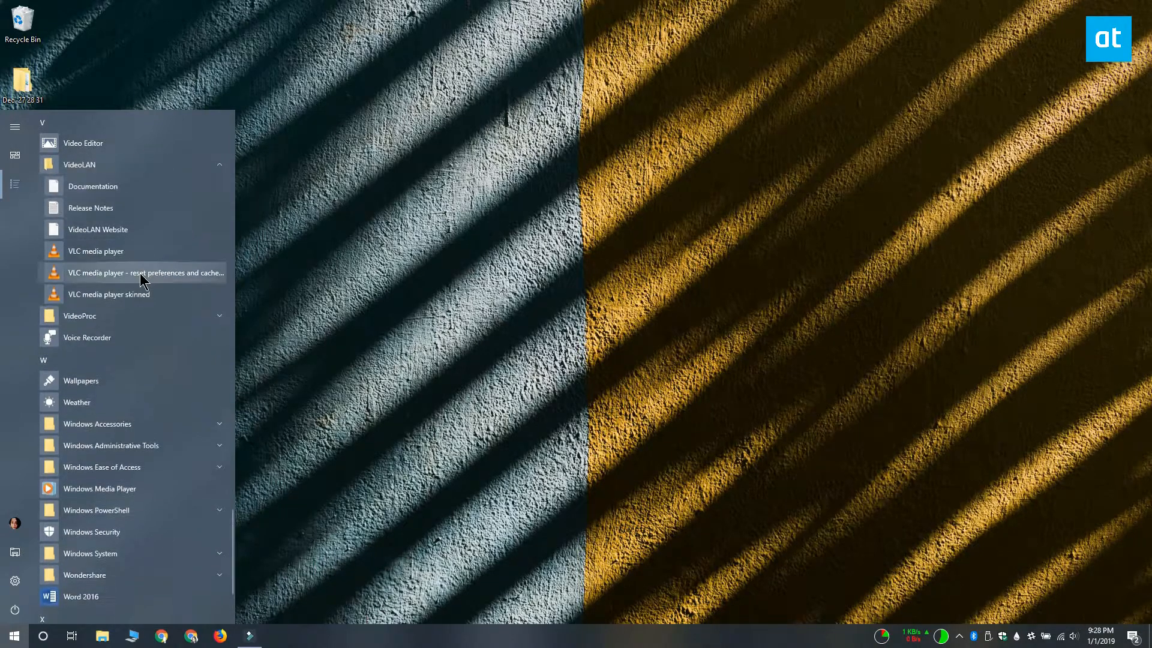
mouse_move(169, 282)
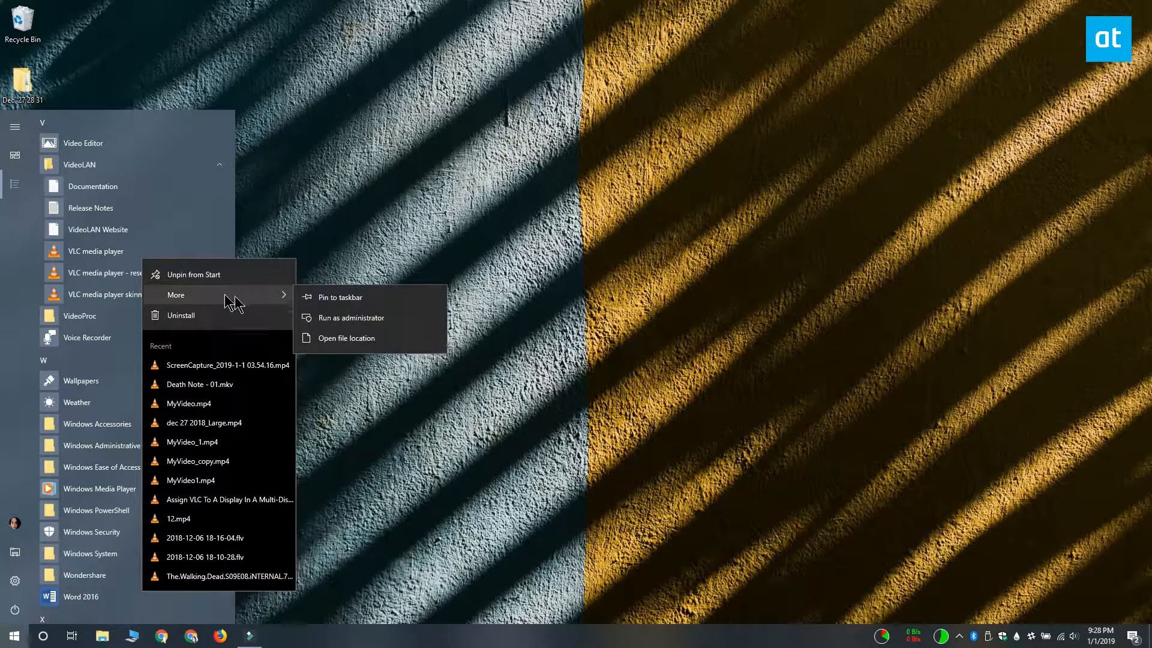
left_click(343, 337)
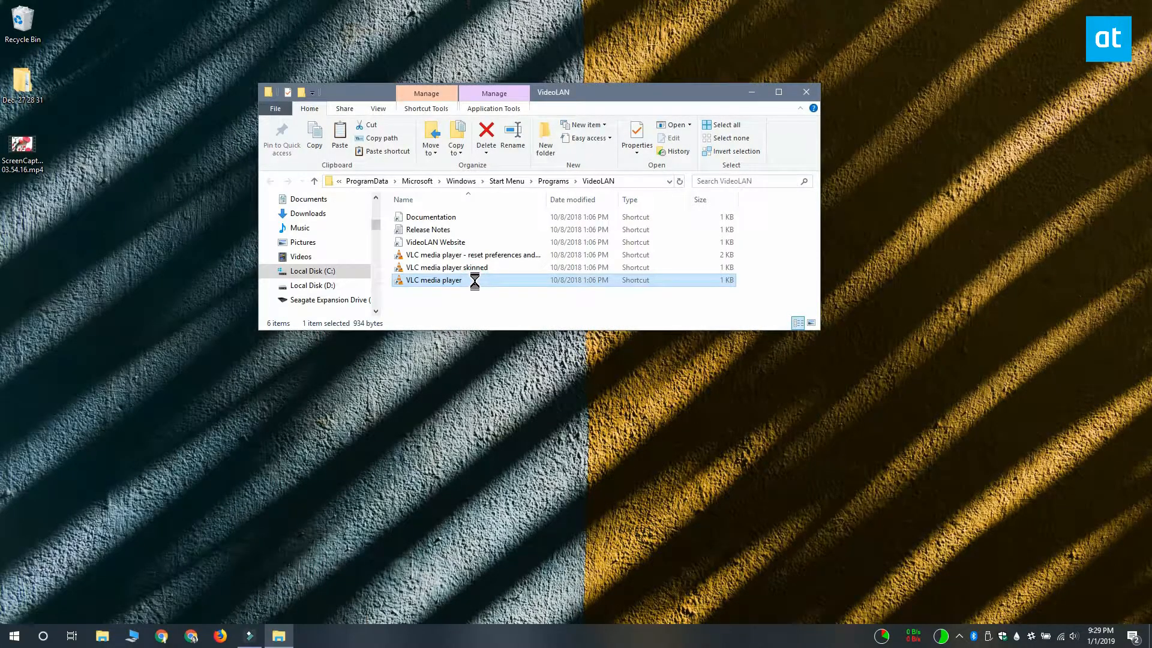
- Send the VLC media player shortcut to the desktop and close the VideoLAN folder
right_click(433, 280)
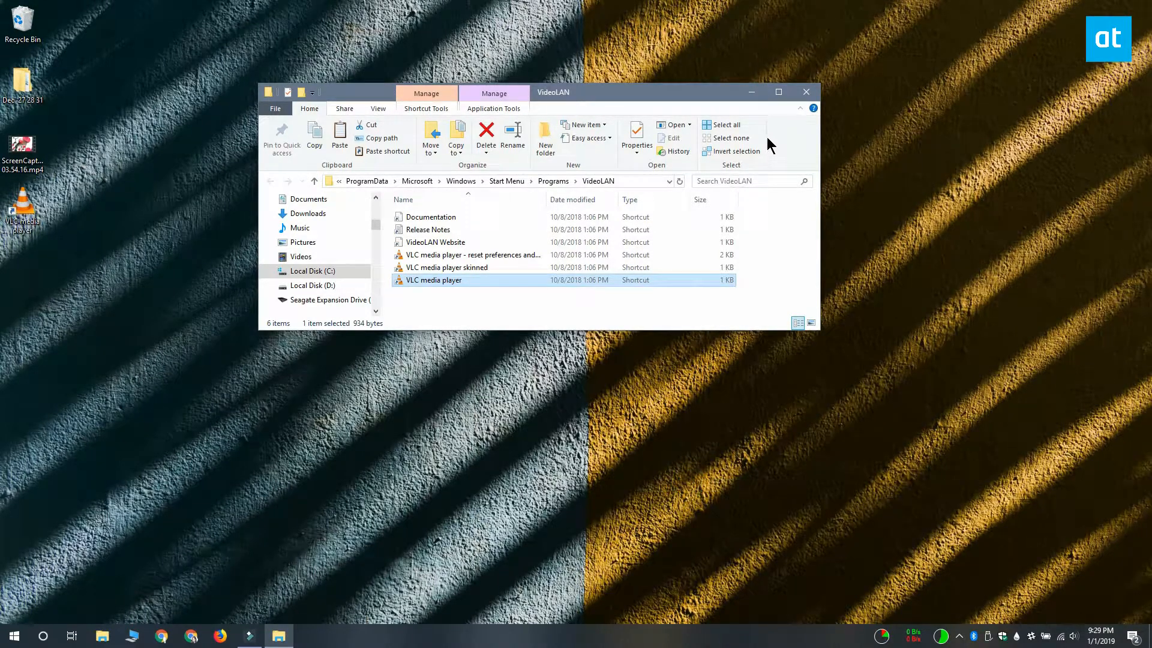
left_click(805, 91)
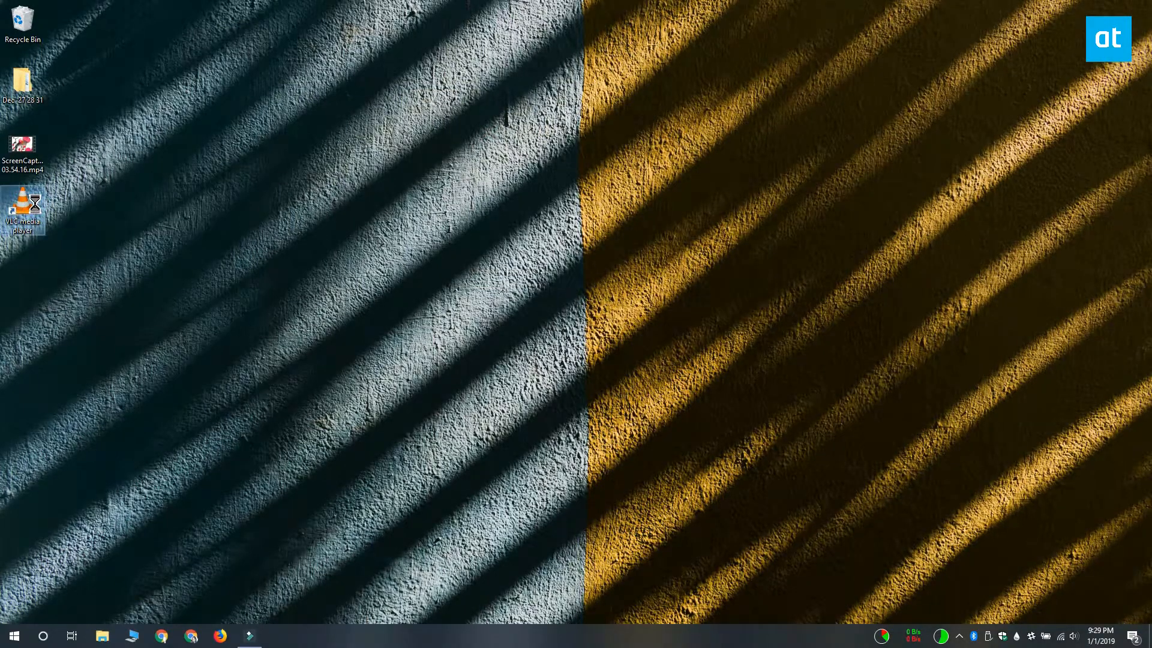
- Append --start-time=600 to the desktop VLC shortcut's Target and save the properties
right_click(23, 206)
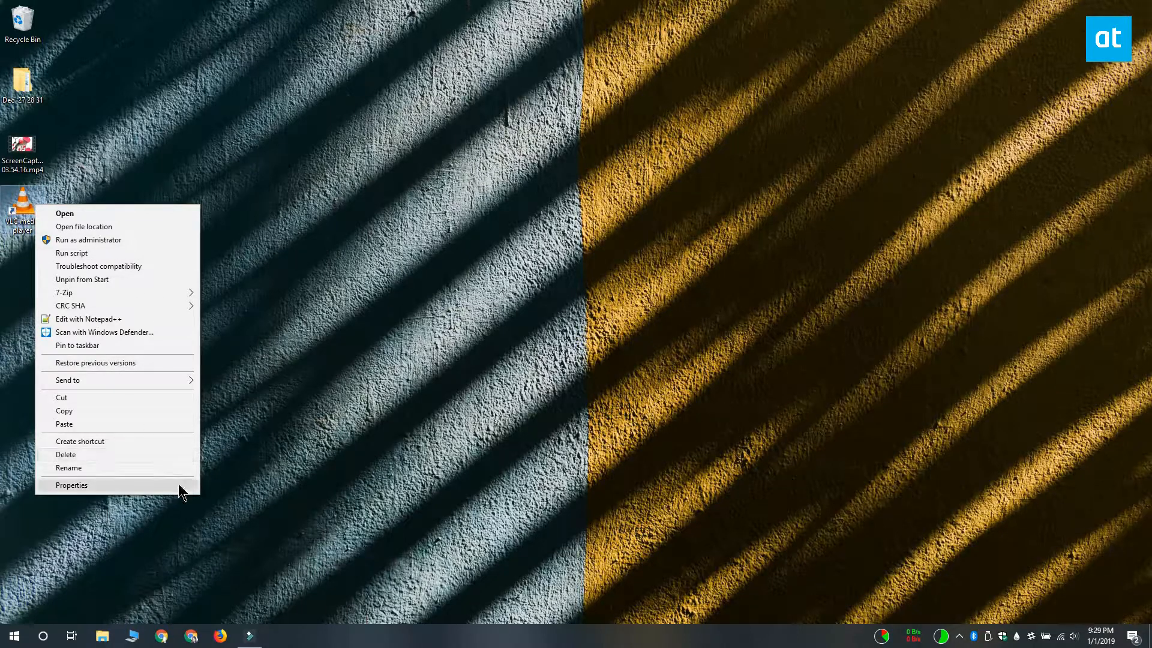
left_click(72, 484)
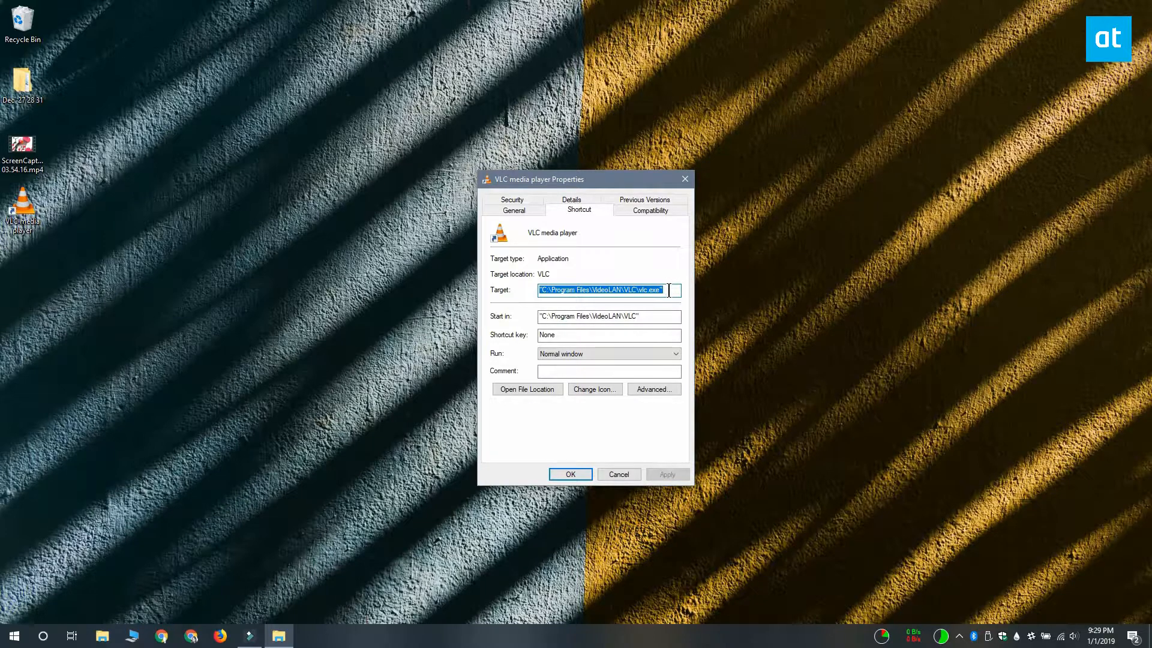
mouse_move(664, 311)
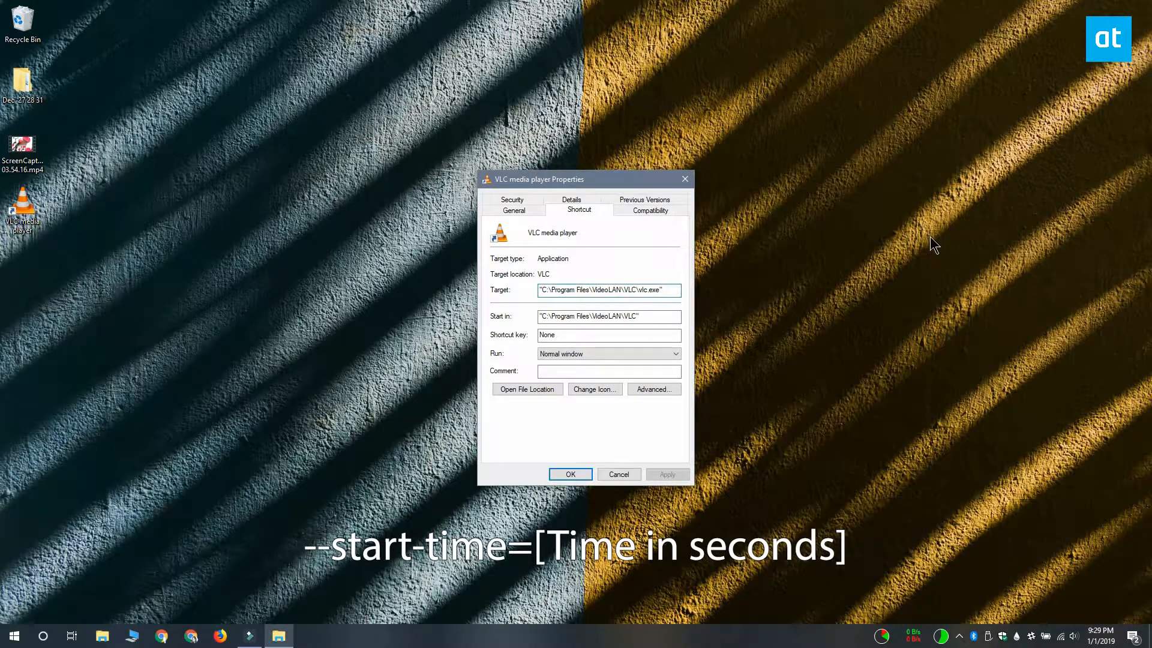
left_click(607, 290)
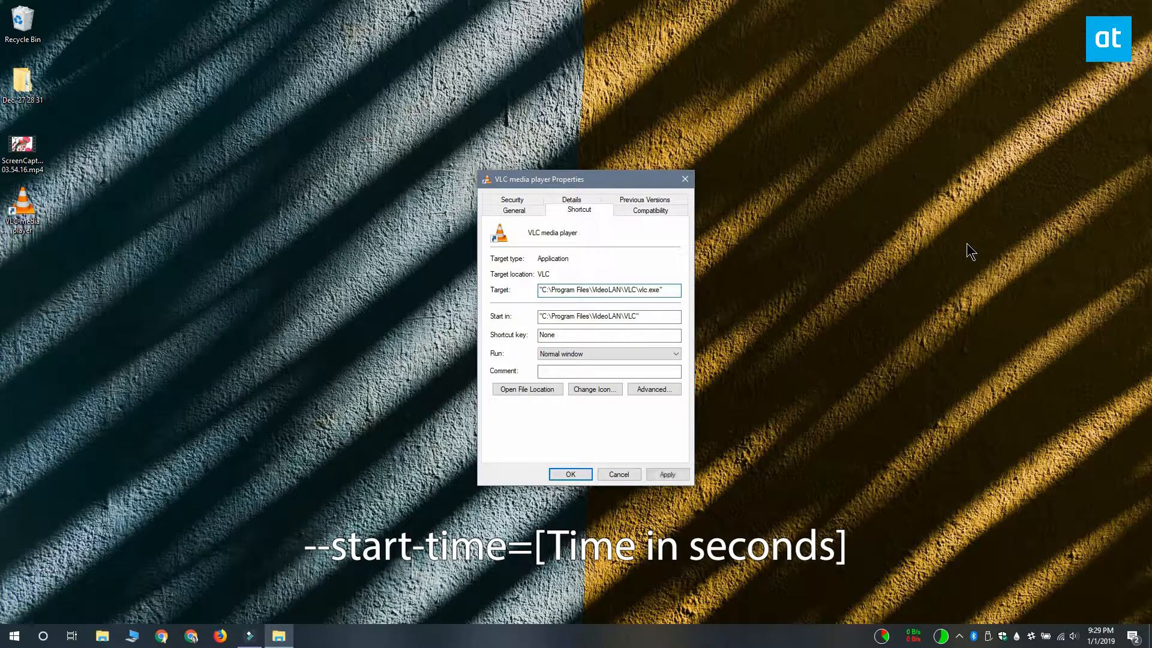
type("--start-time=[Time in seconds]")
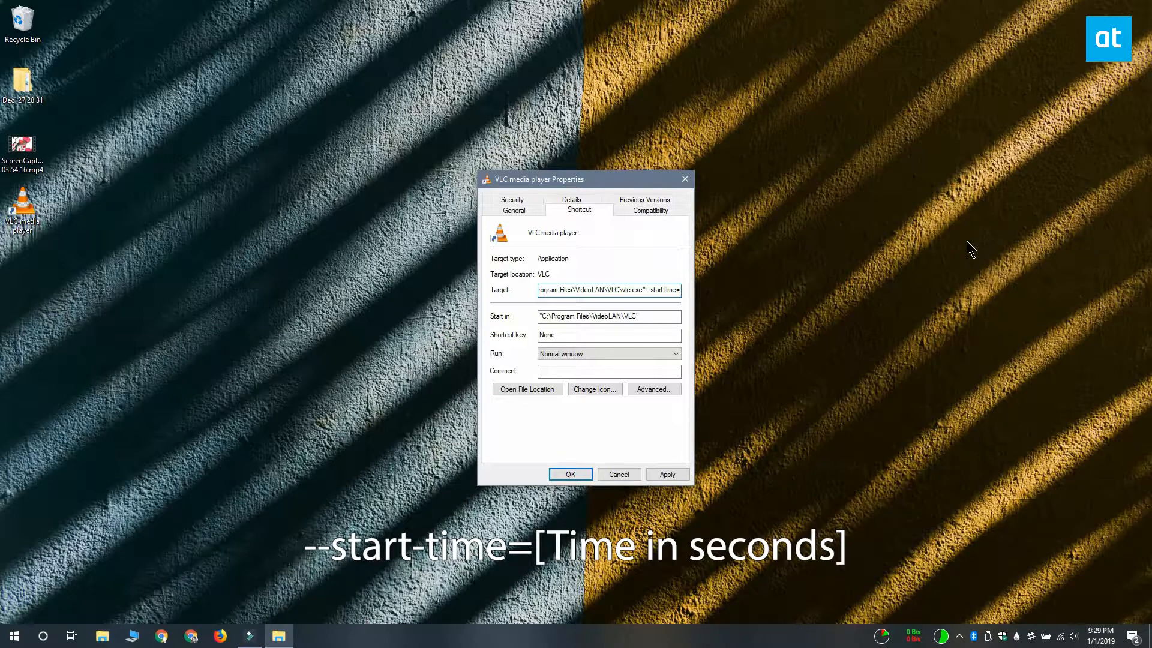
type("60")
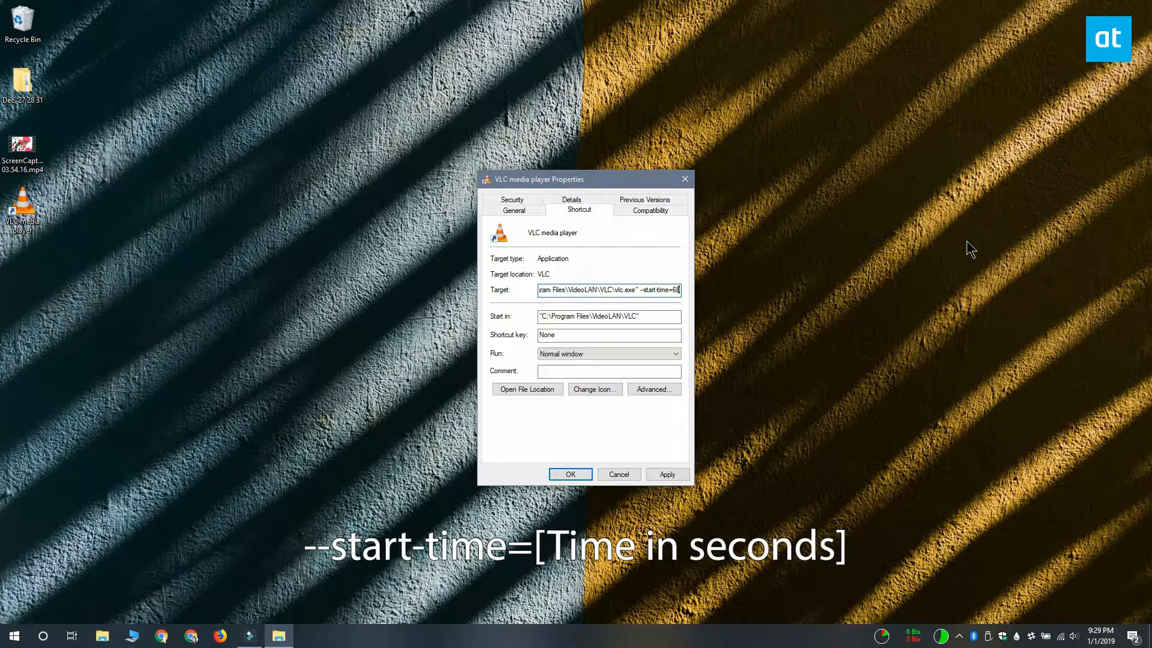
type("0")
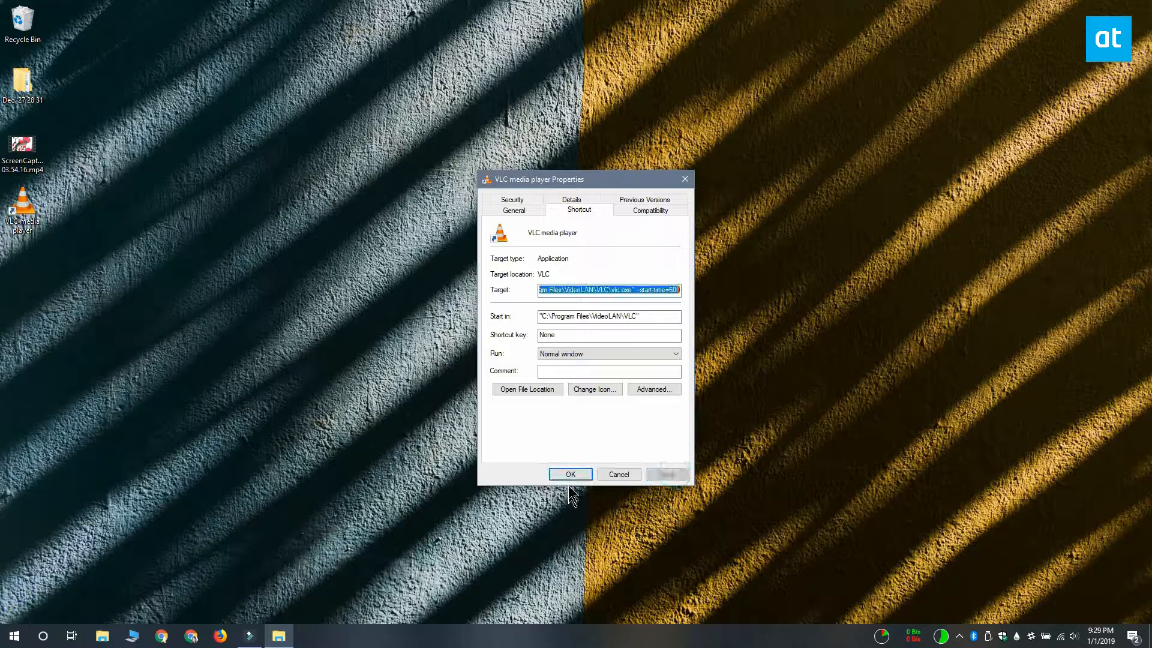
left_click(569, 474)
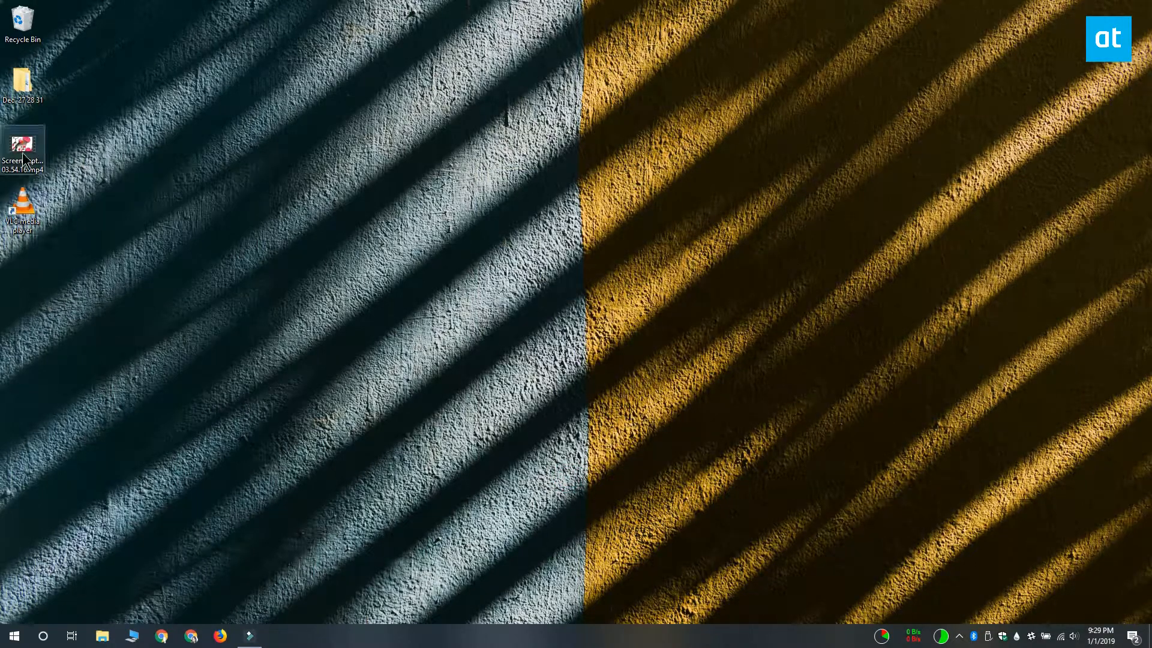
double_click(23, 147)
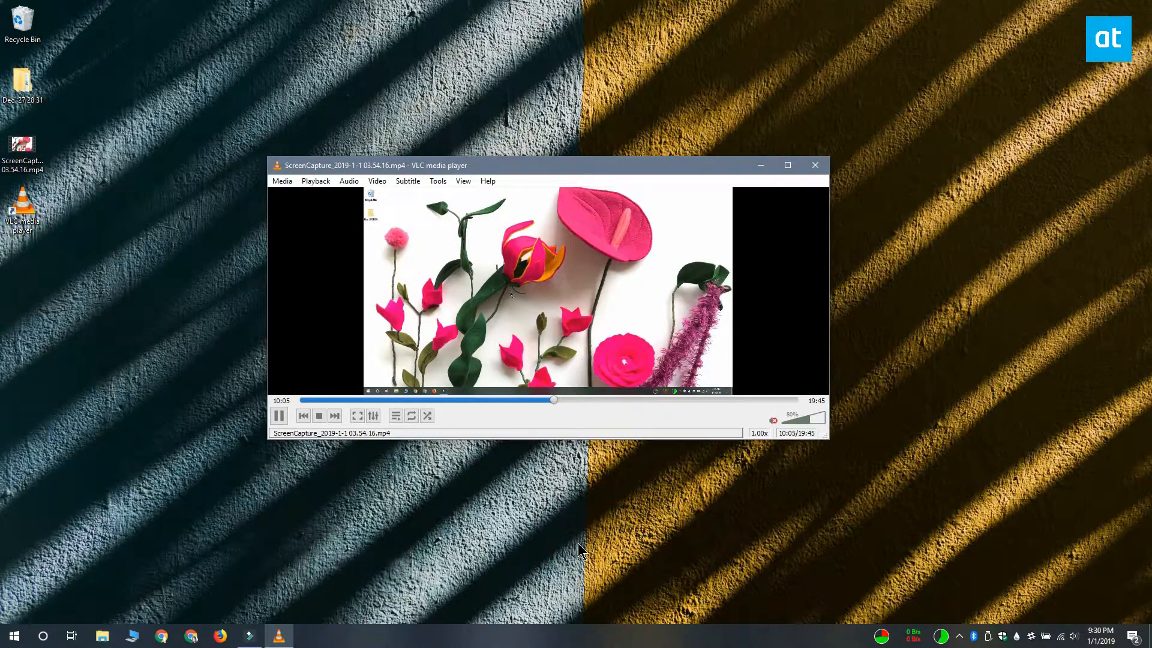
left_click(814, 165)
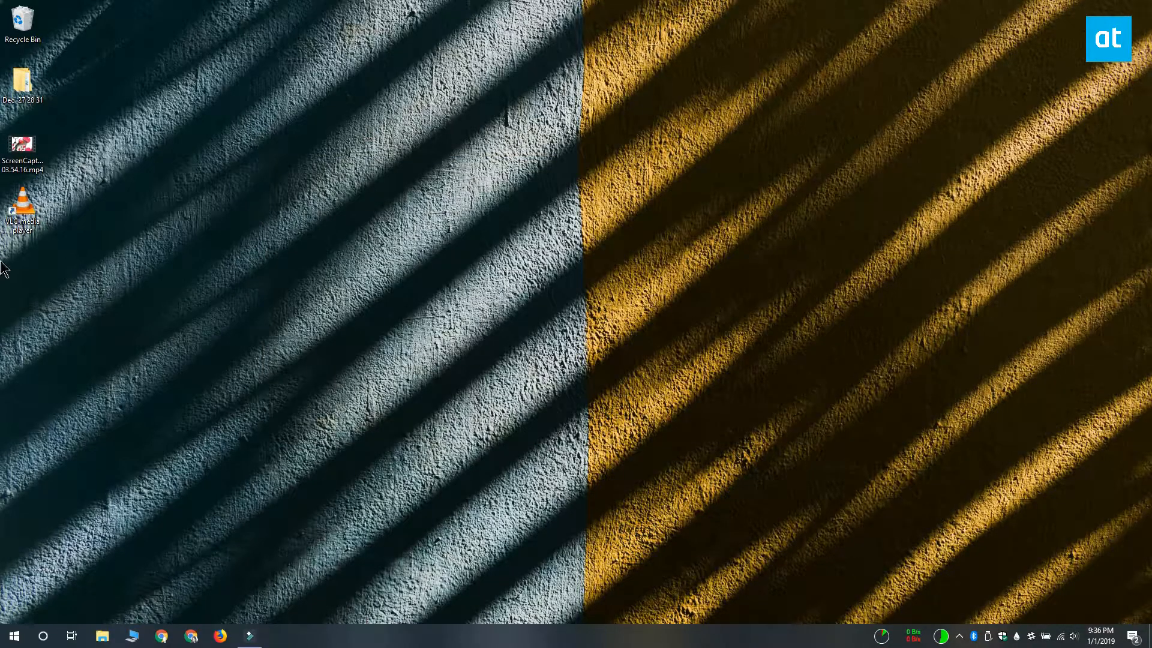
- Append --stop-time=600 to the desktop VLC shortcut's Target and apply it
right_click(23, 205)
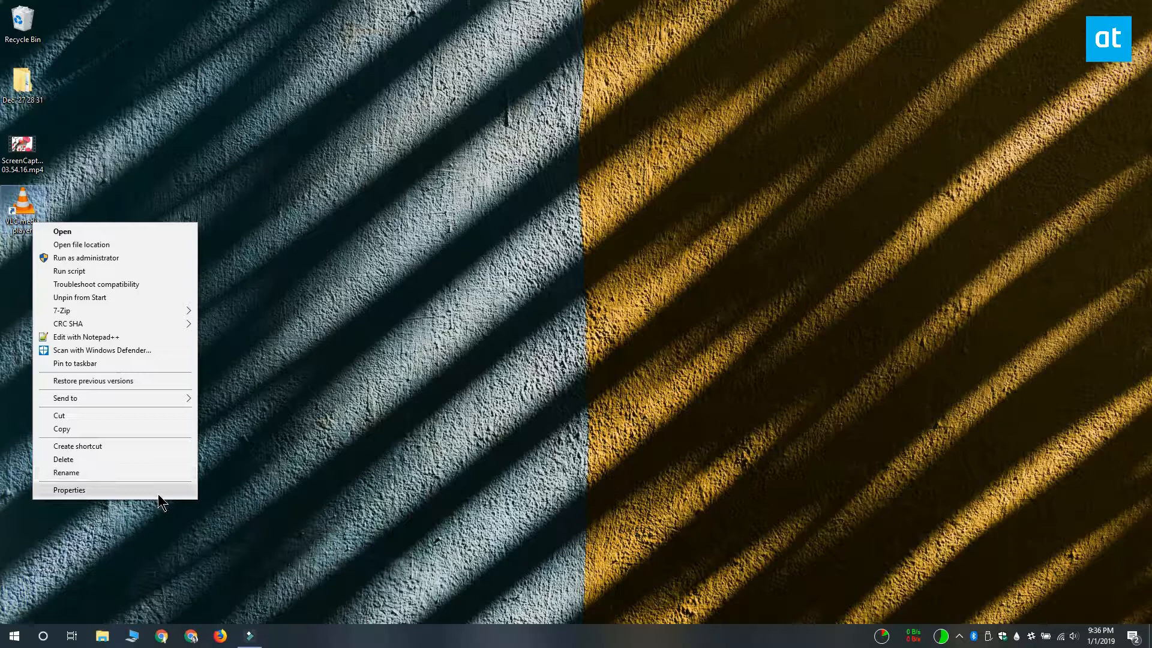
left_click(69, 489)
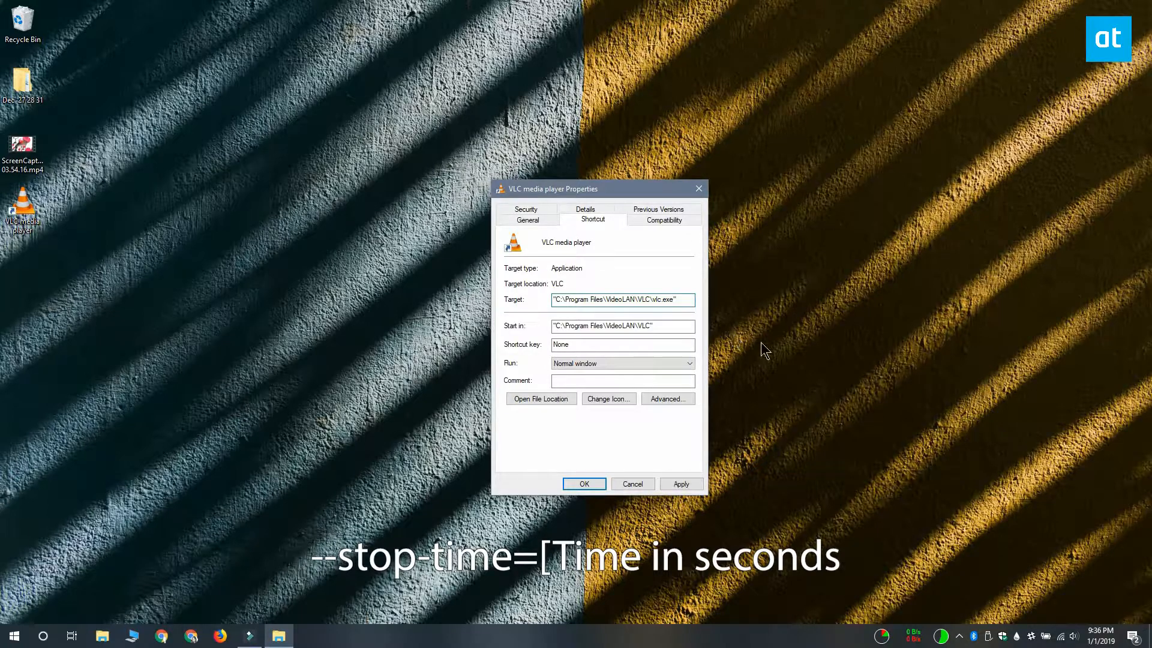
type("--stop-time=600")
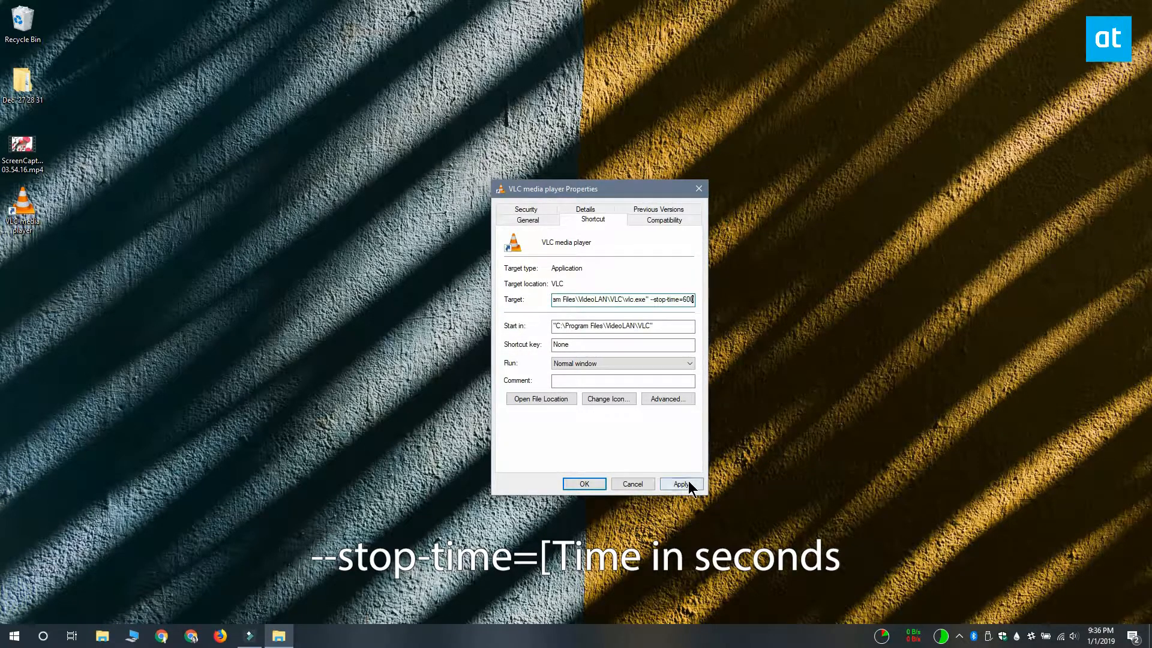
left_click(583, 484)
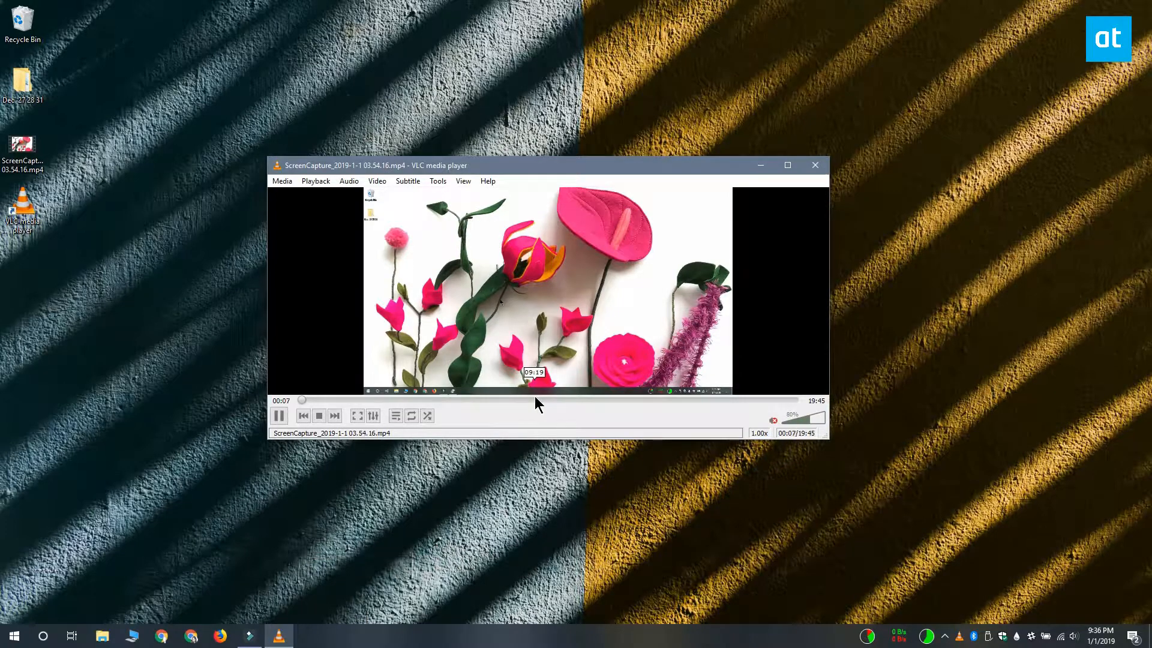
- Seek the screen capture video to about 9:19 and let it play to the 10:00 stop
left_click(540, 399)
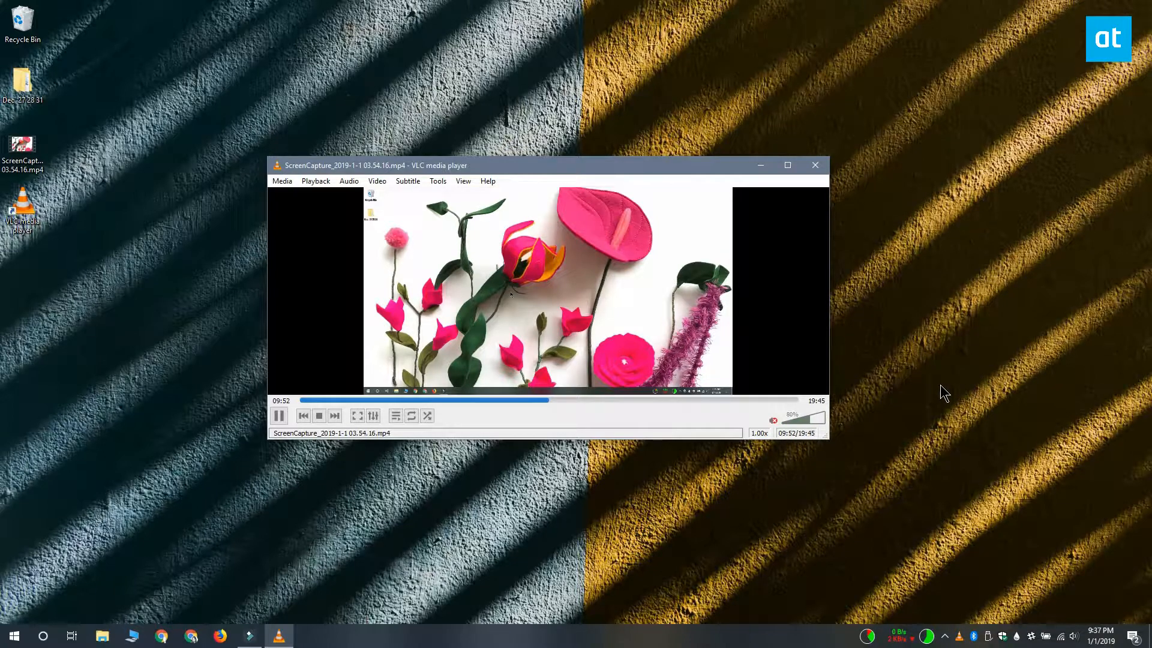
mouse_move(889, 403)
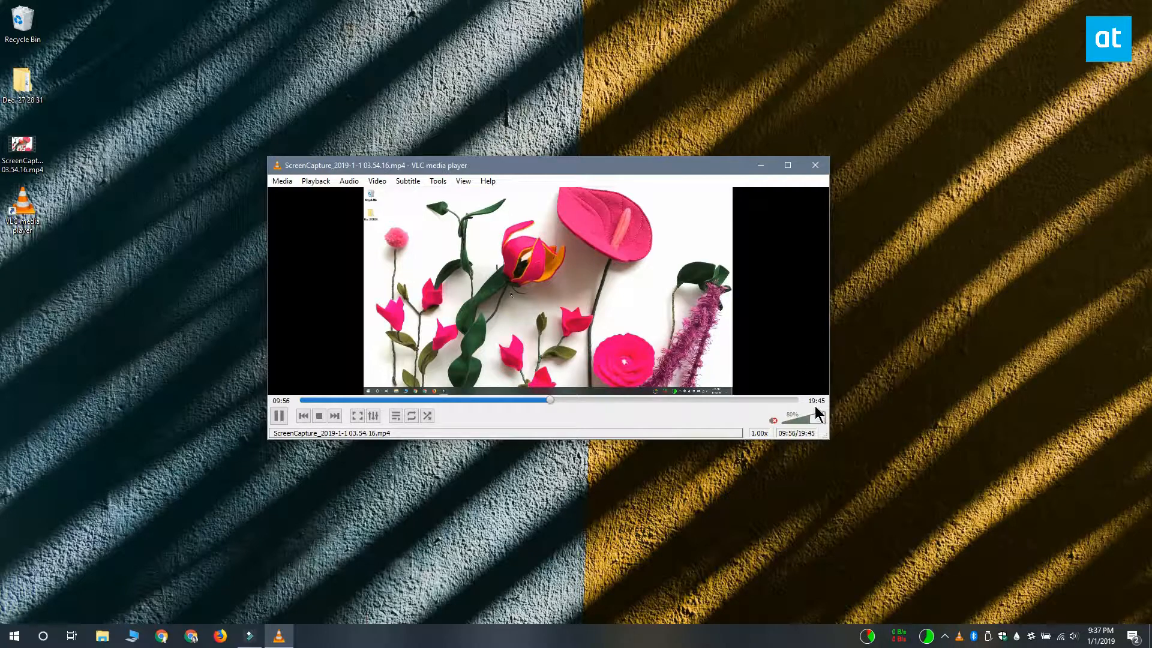
mouse_move(922, 410)
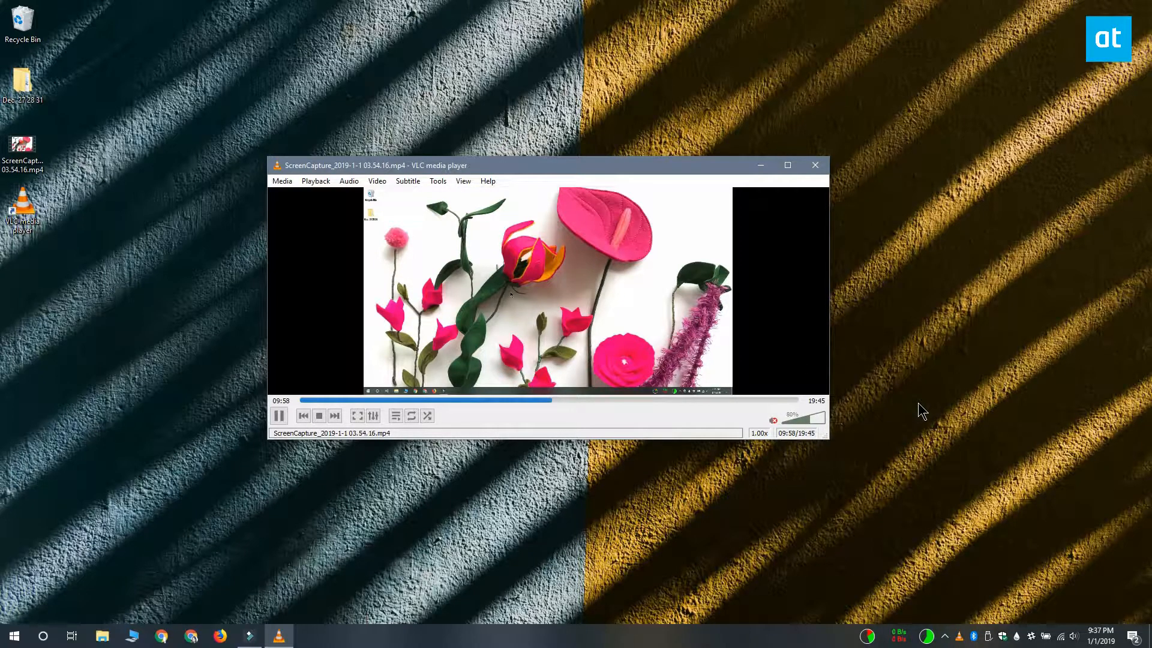
left_click(318, 416)
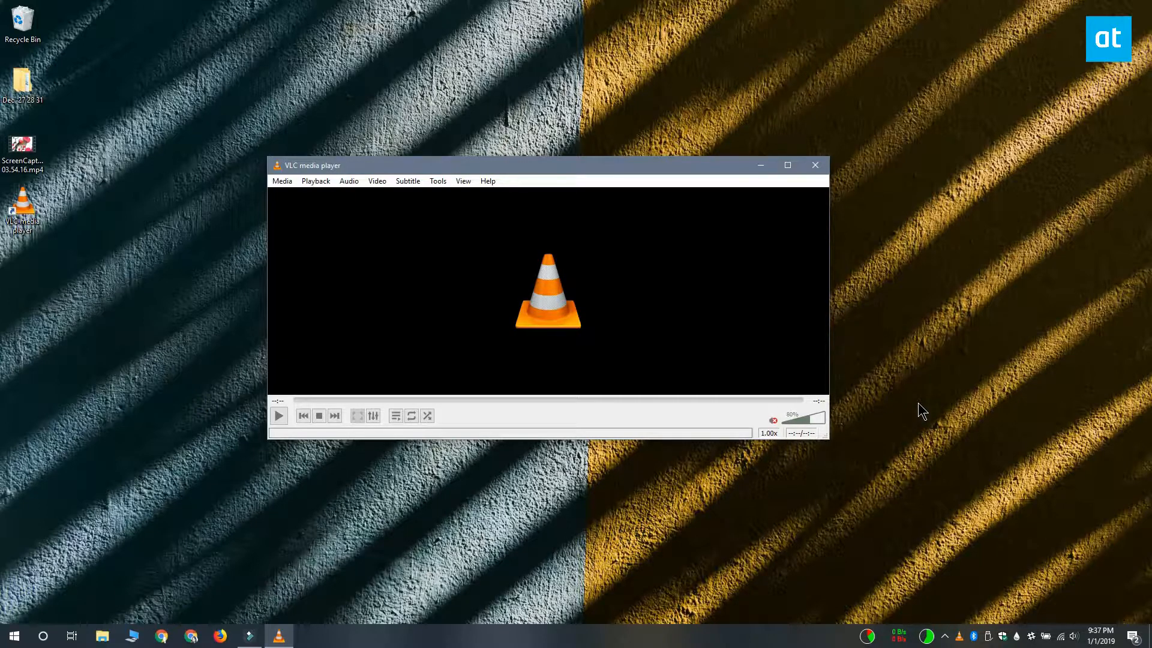
mouse_move(881, 272)
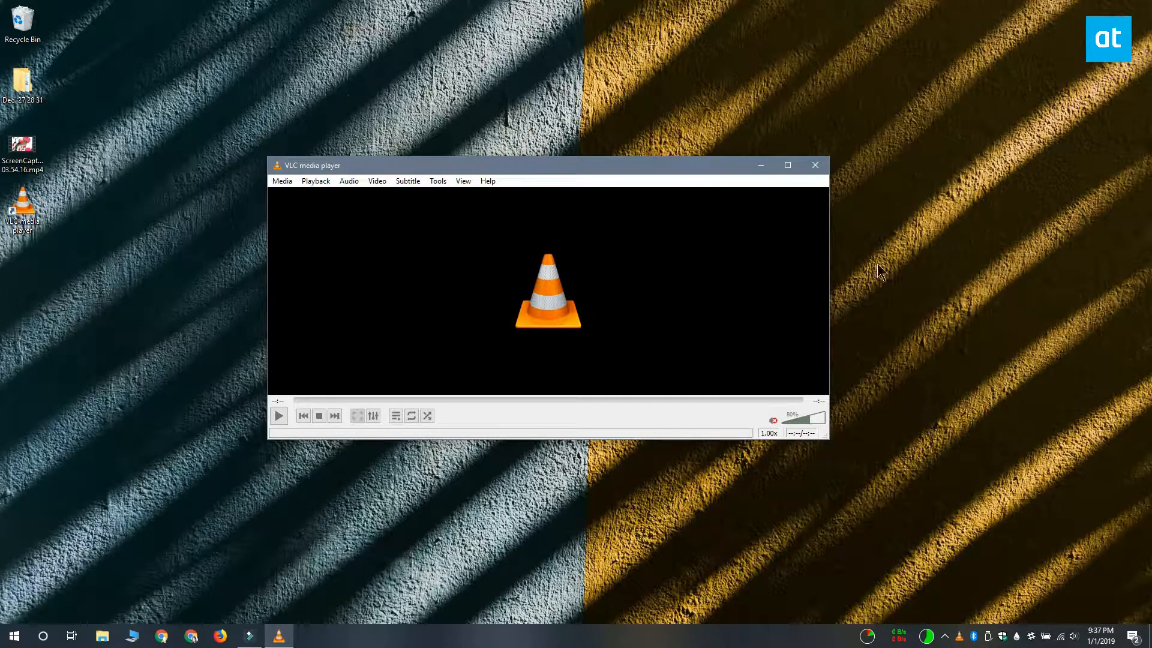